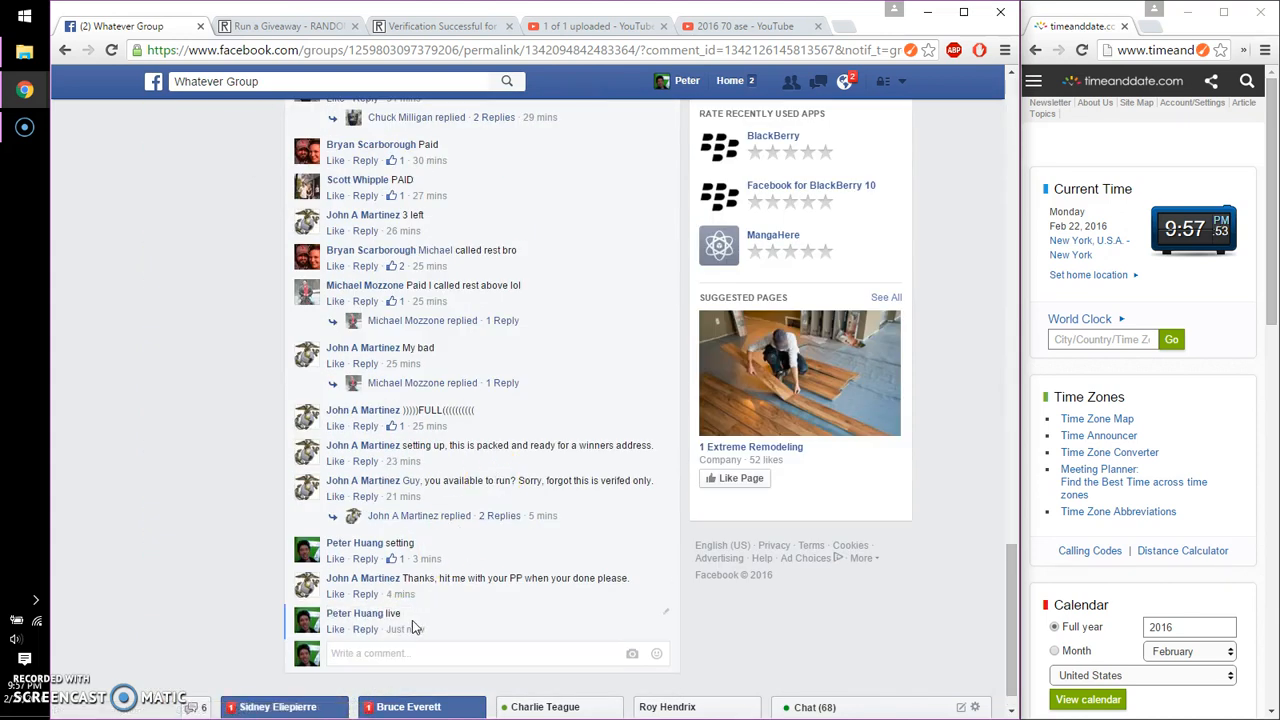
pyautogui.moveTo(404, 628)
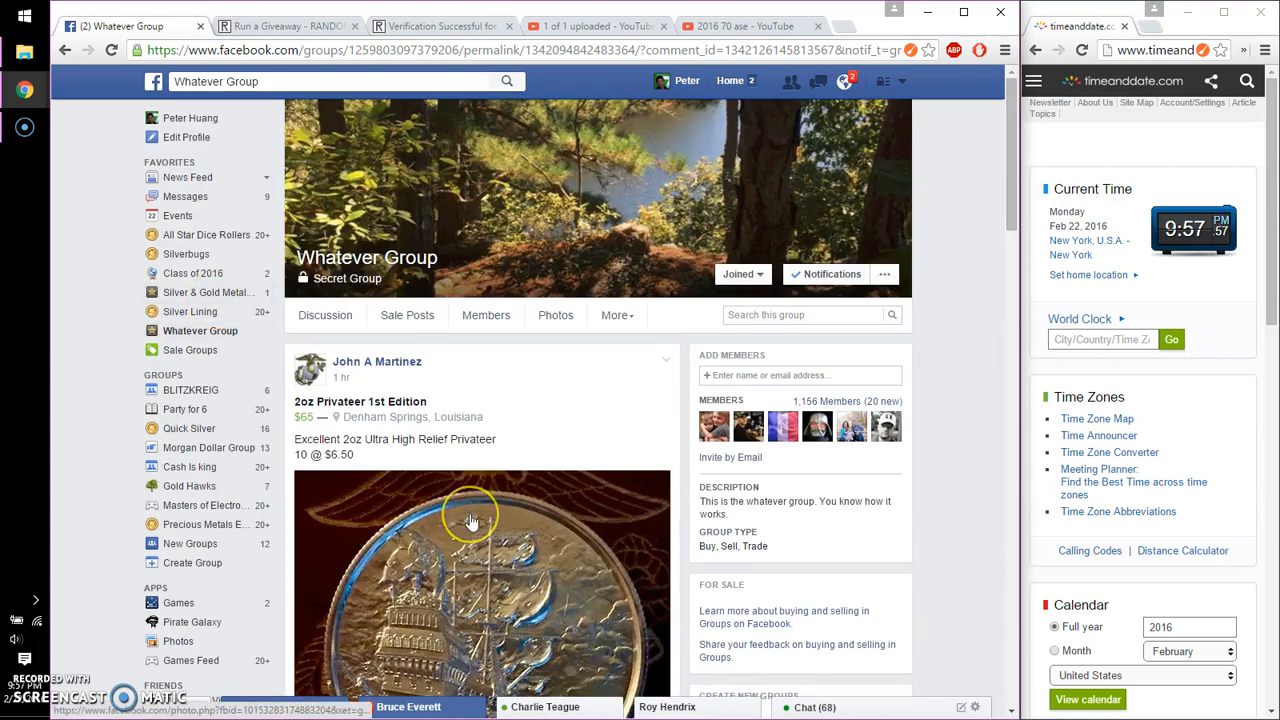
# Scroll the group thread to the giveaway post and switch to the Random.org giveaway page
pyautogui.scroll(-3)
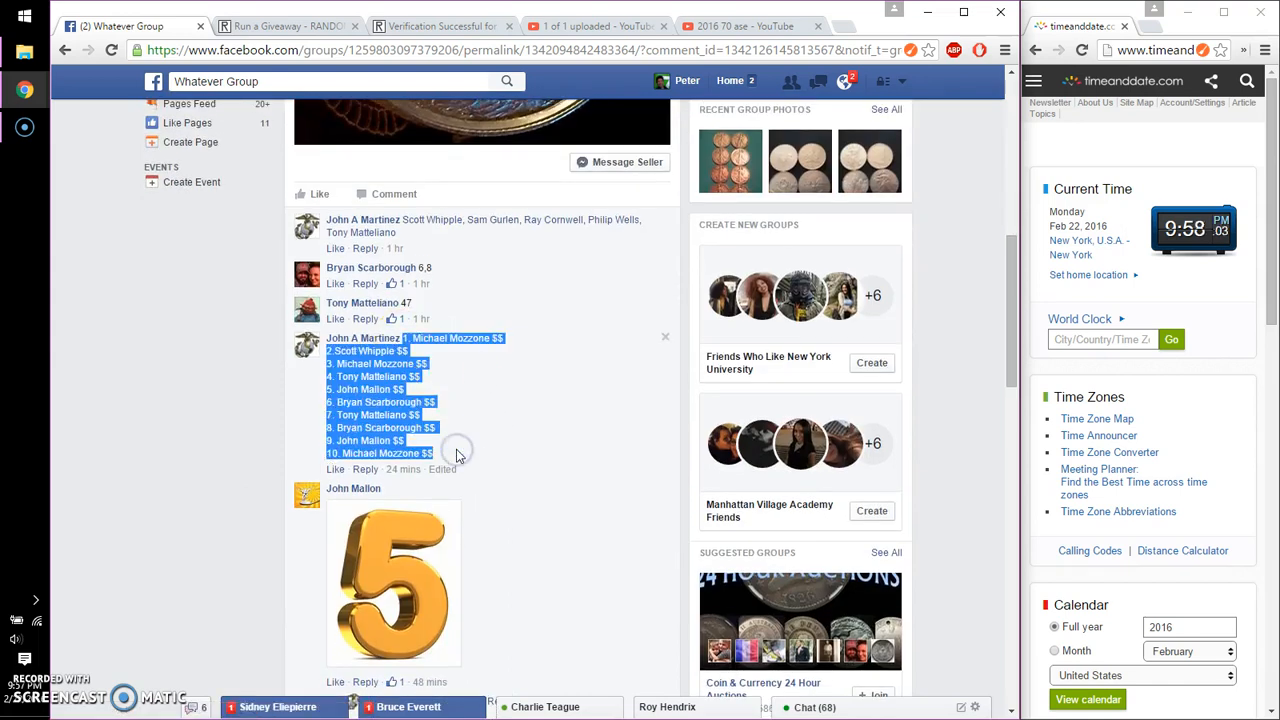
pyautogui.click(284, 24)
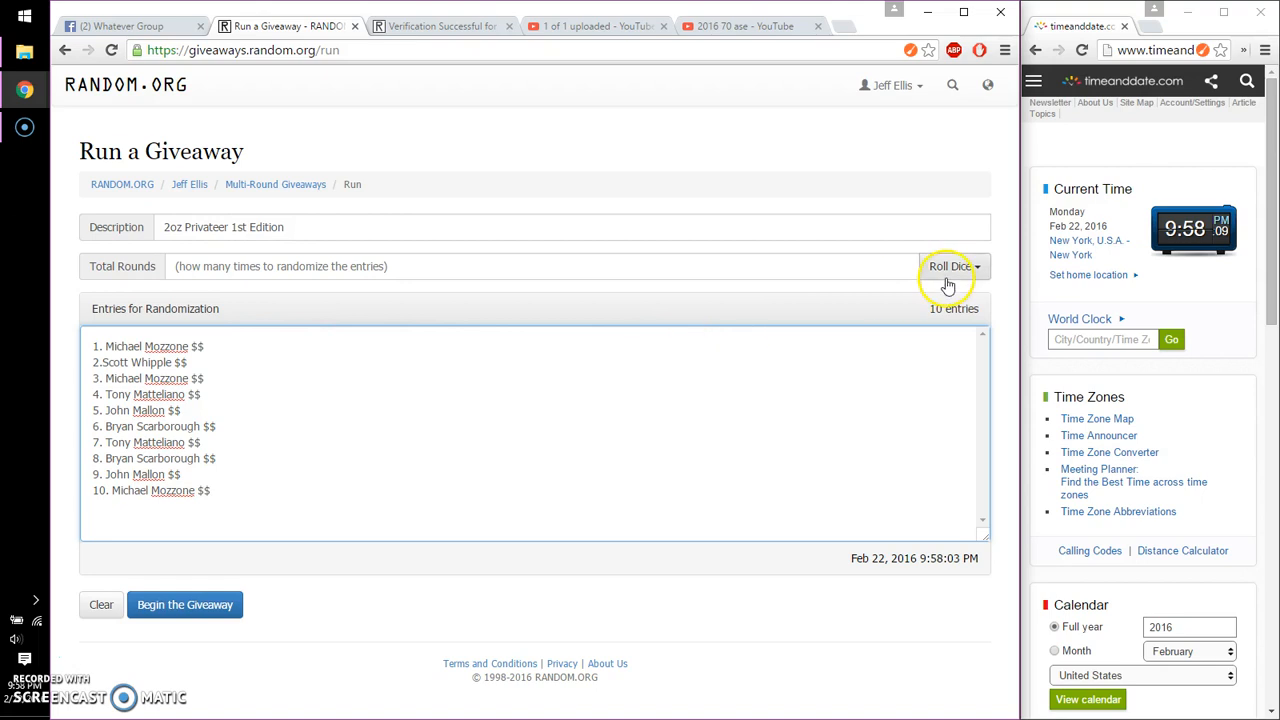
# Roll 3d6 for total rounds, accept 5, then reroll and accept 9
pyautogui.click(950, 266)
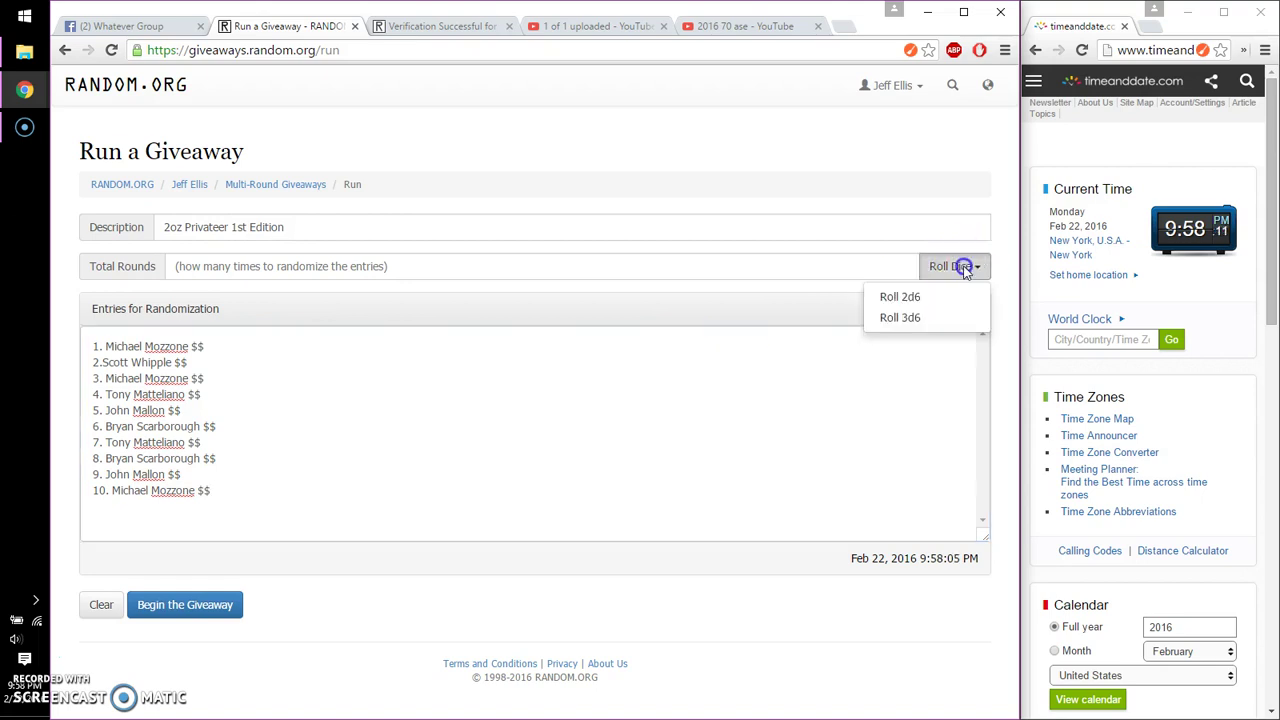
pyautogui.click(900, 316)
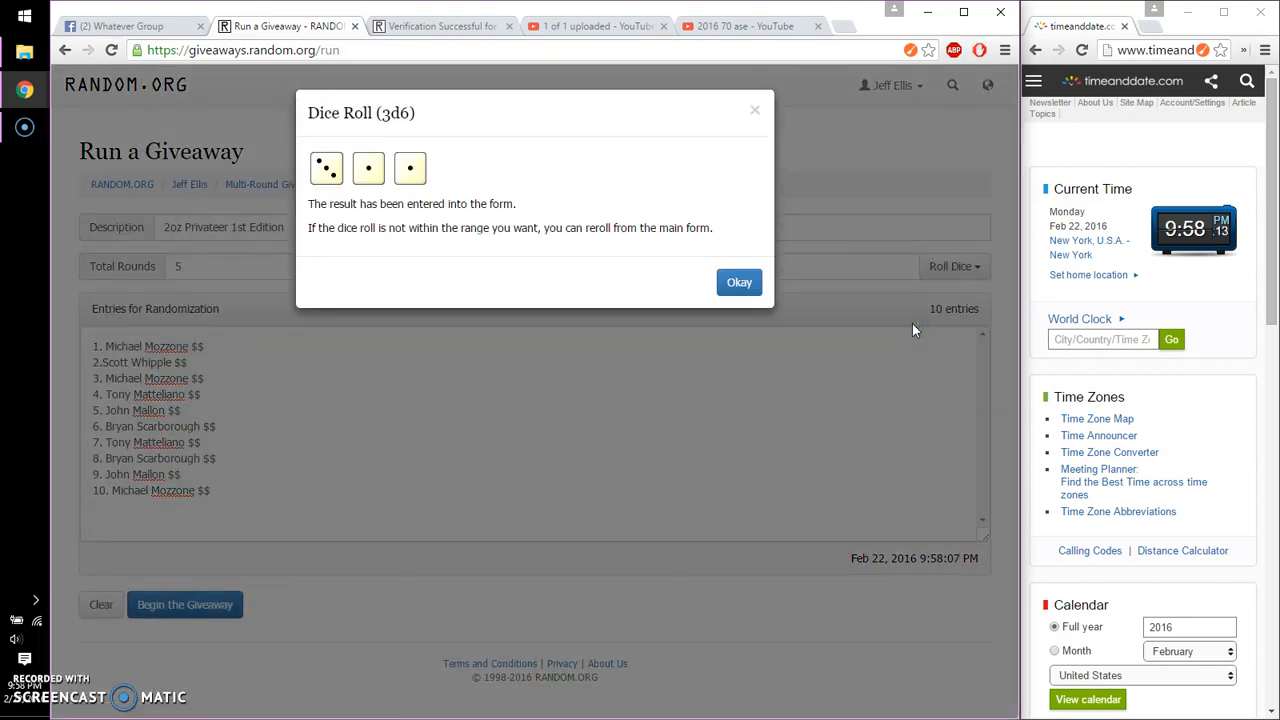
pyautogui.click(740, 280)
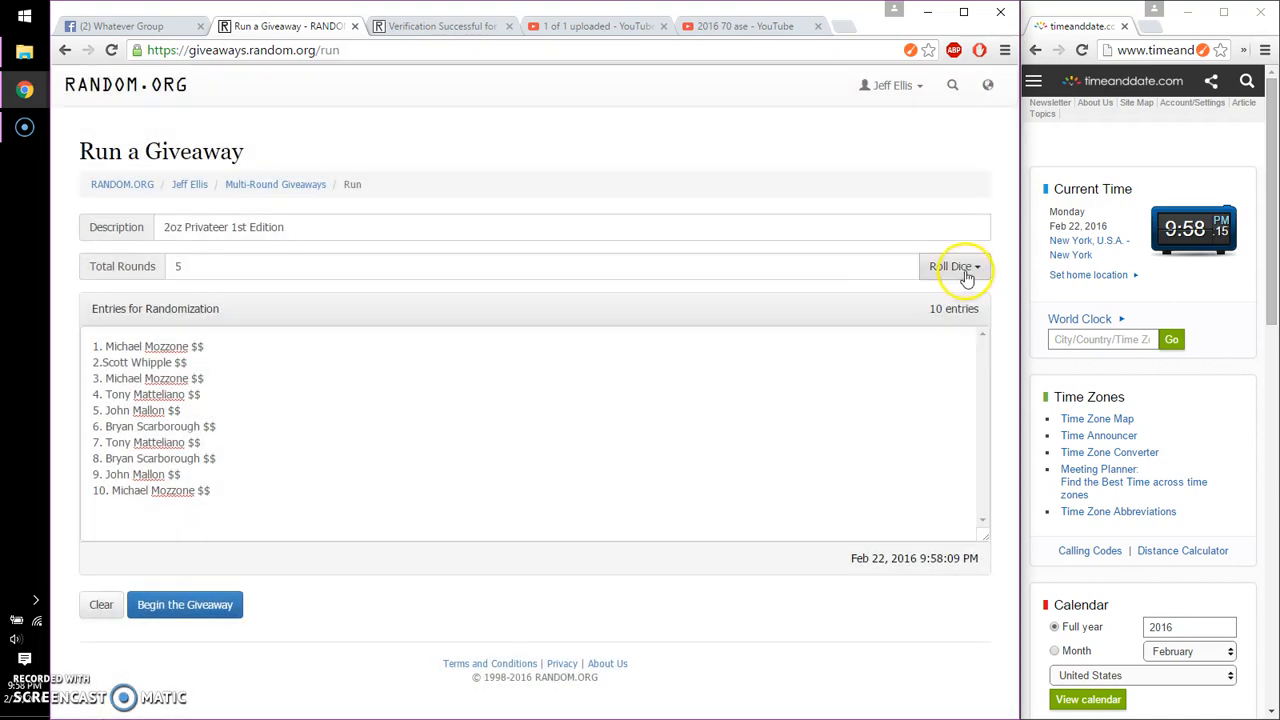
pyautogui.click(956, 266)
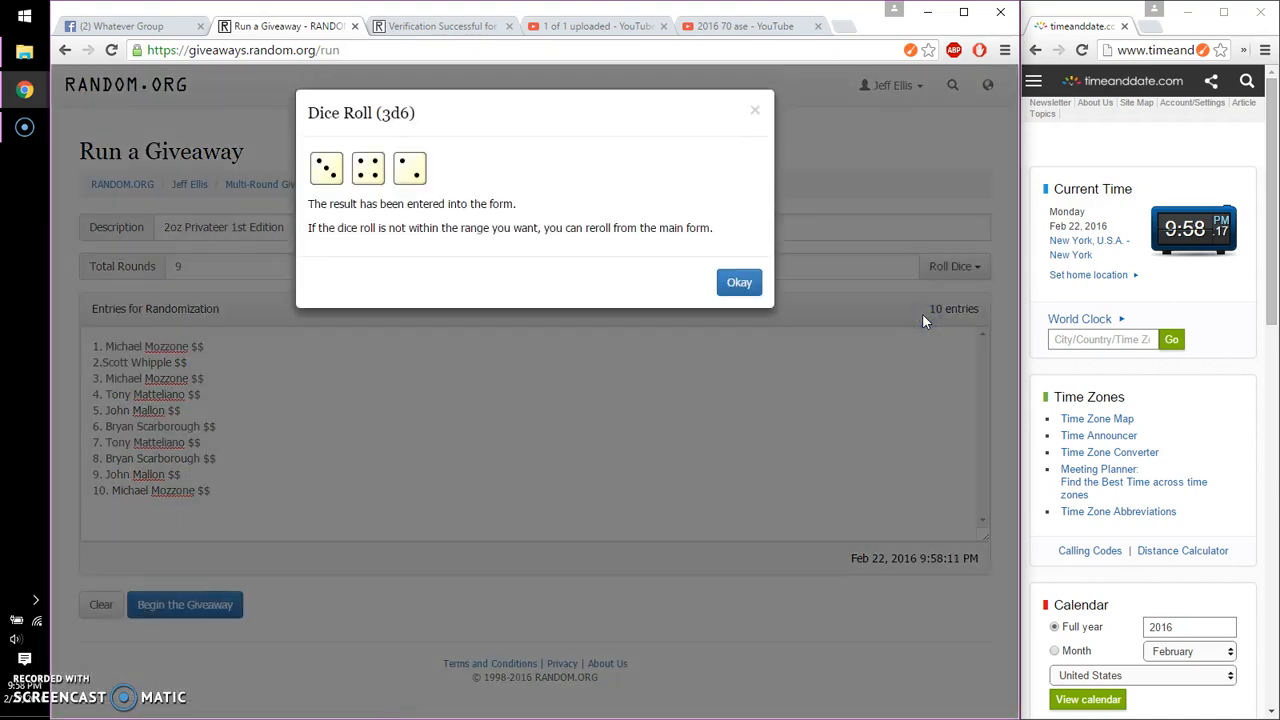
pyautogui.click(740, 282)
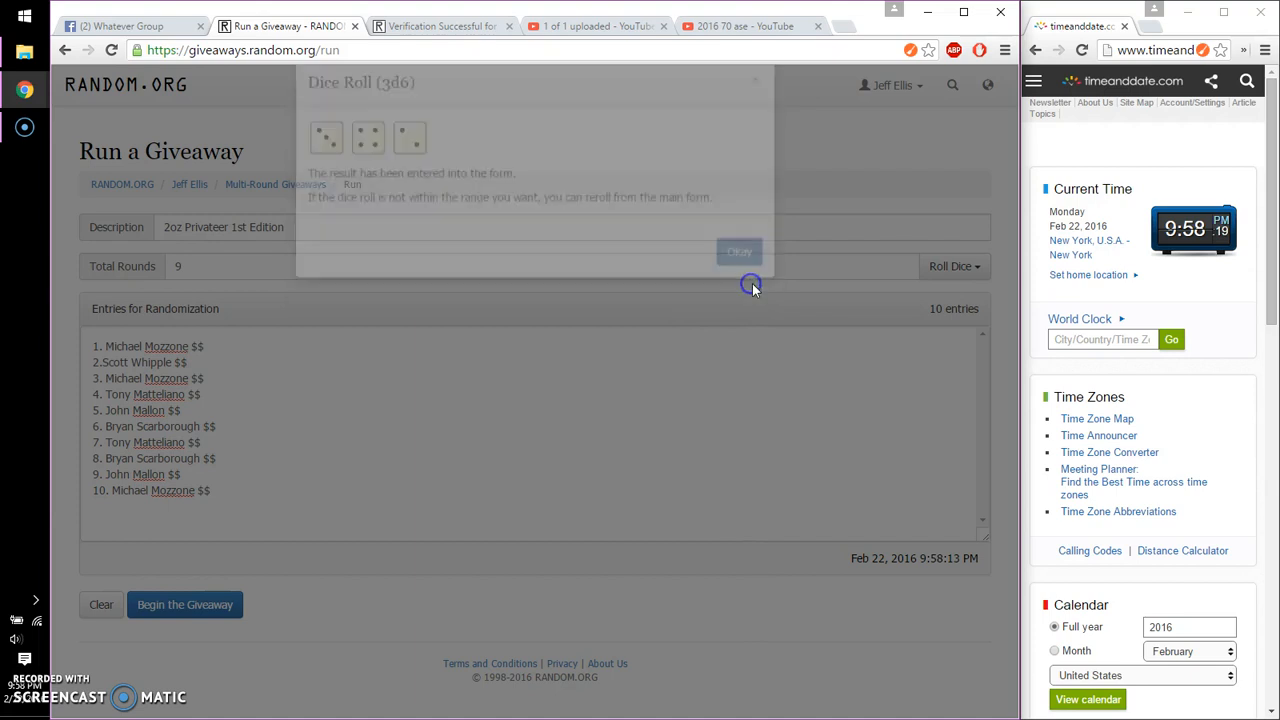
# Check the entry list in the group thread and return to the giveaway page
pyautogui.click(130, 26)
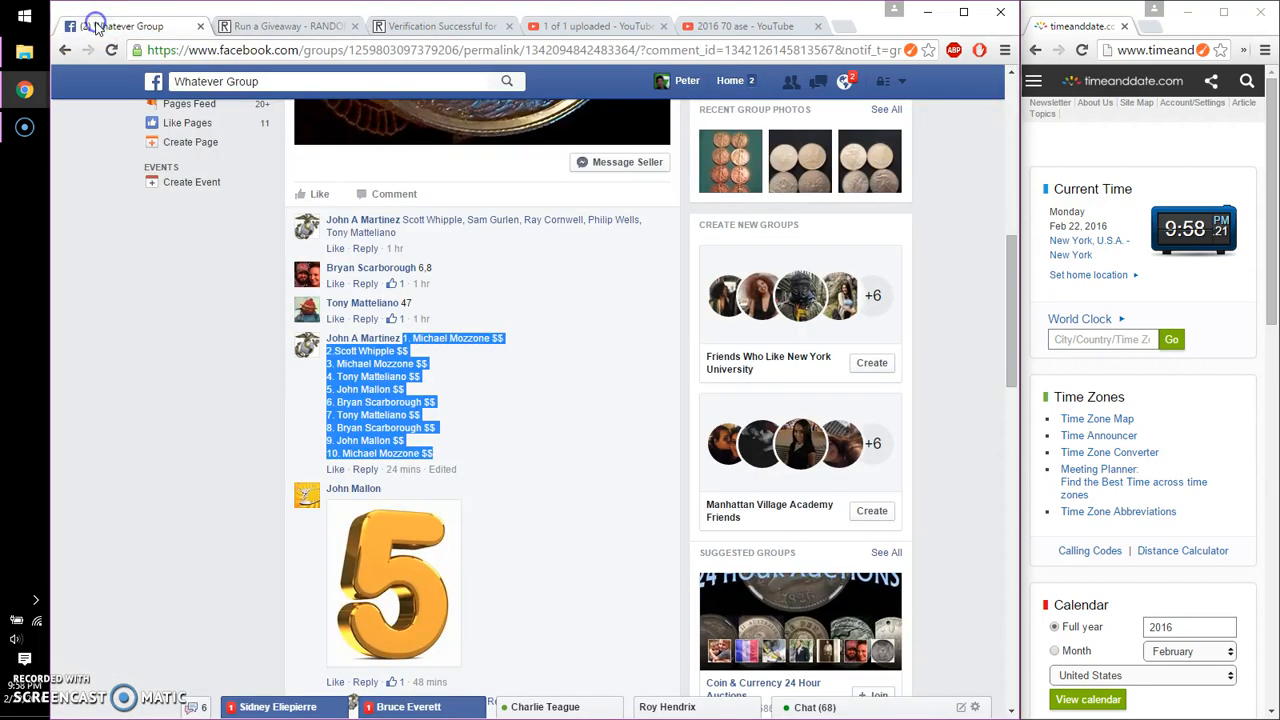
pyautogui.scroll(-3)
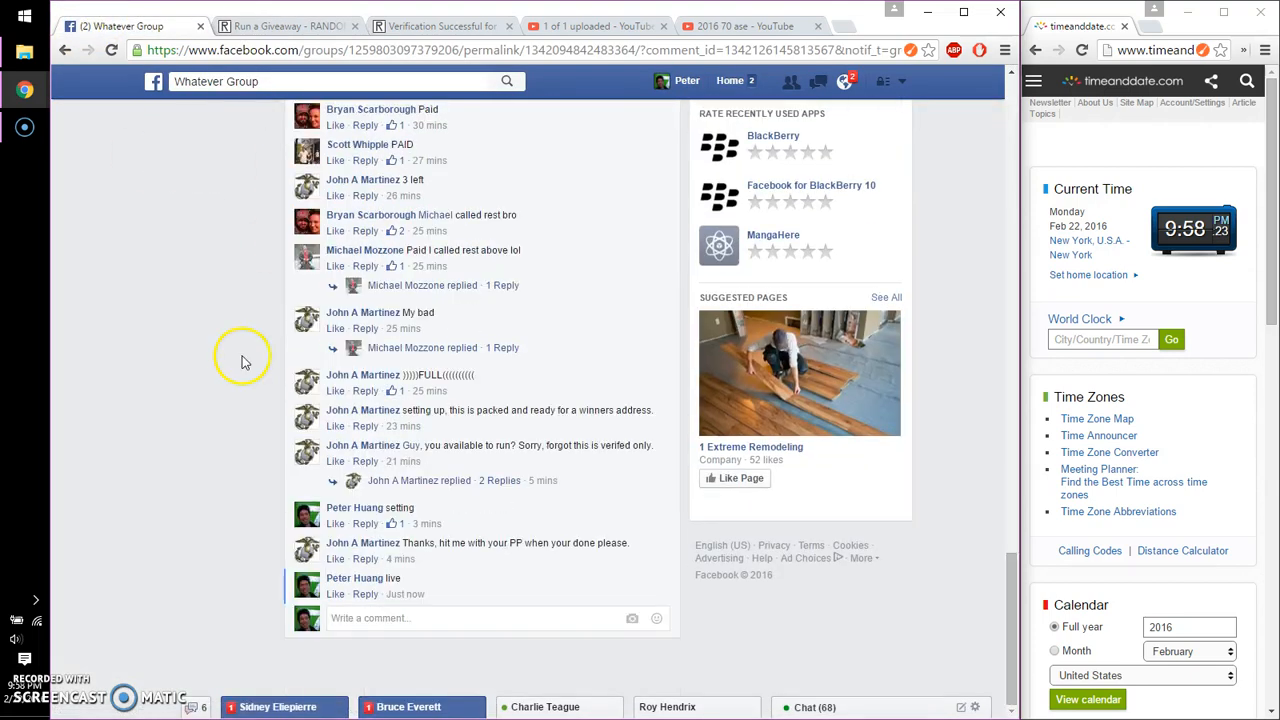
pyautogui.click(280, 24)
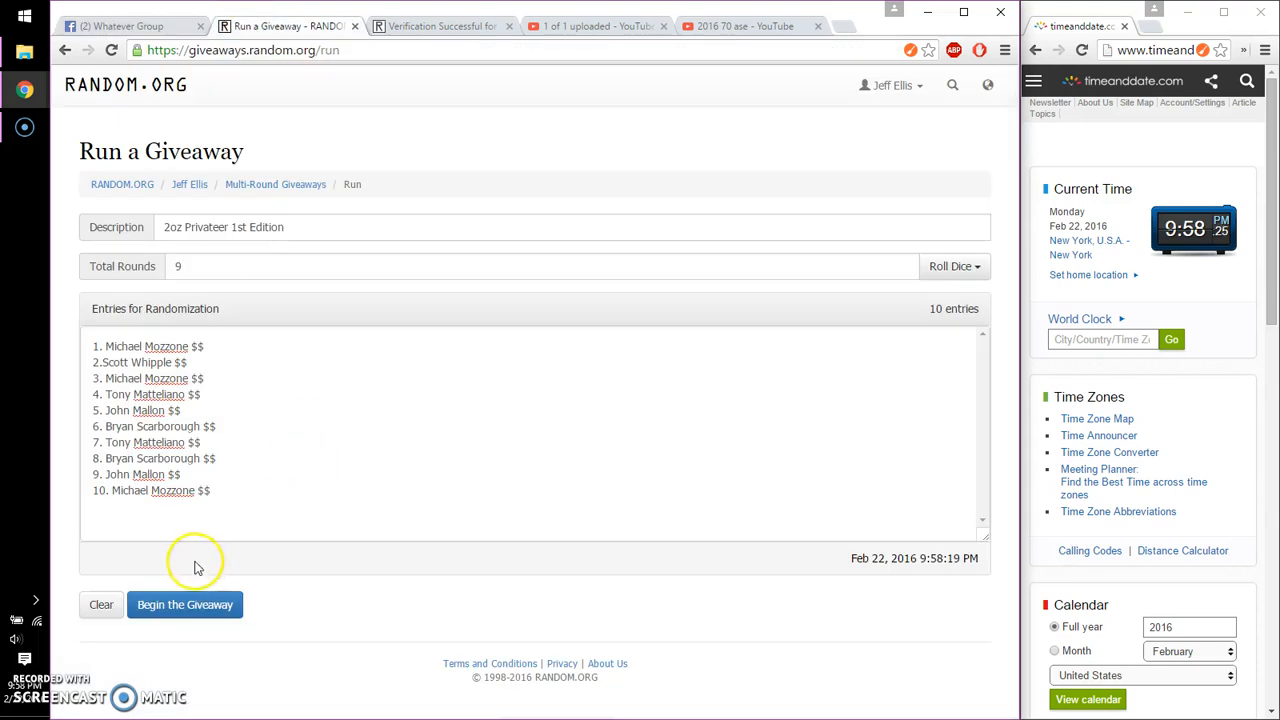
# Begin the giveaway and advance through rounds two to eight
pyautogui.click(184, 604)
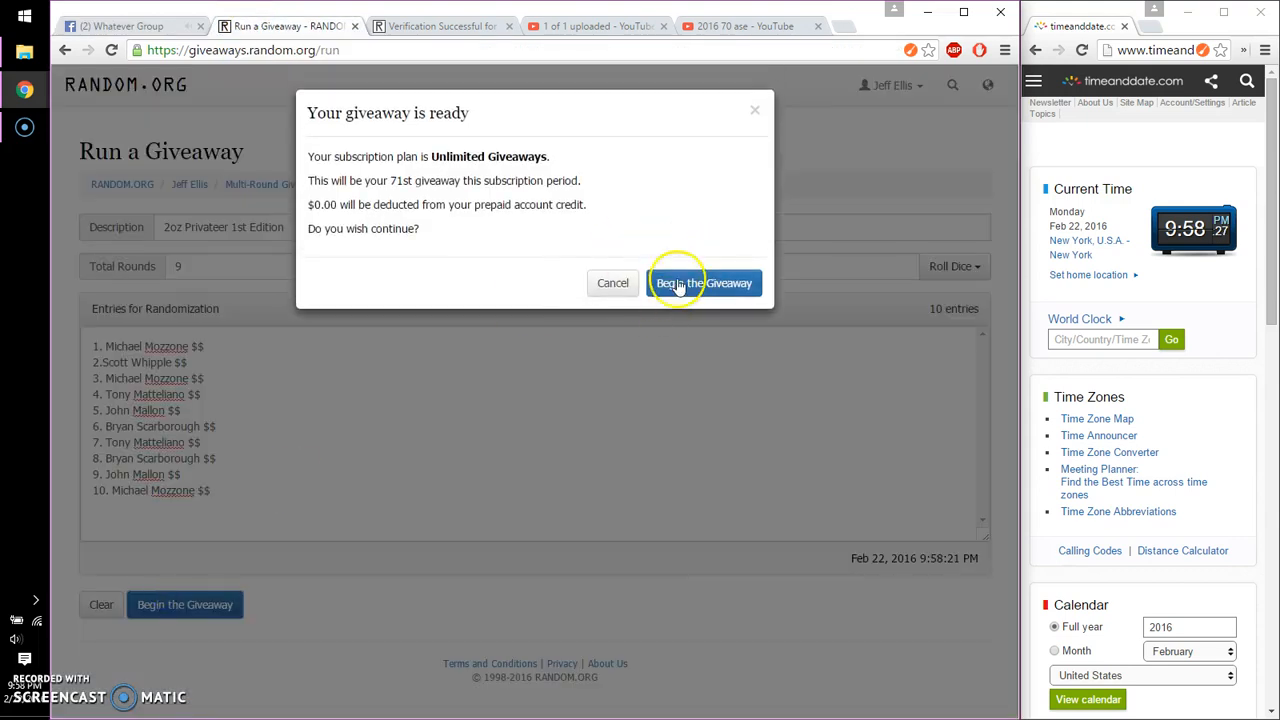
pyautogui.click(704, 284)
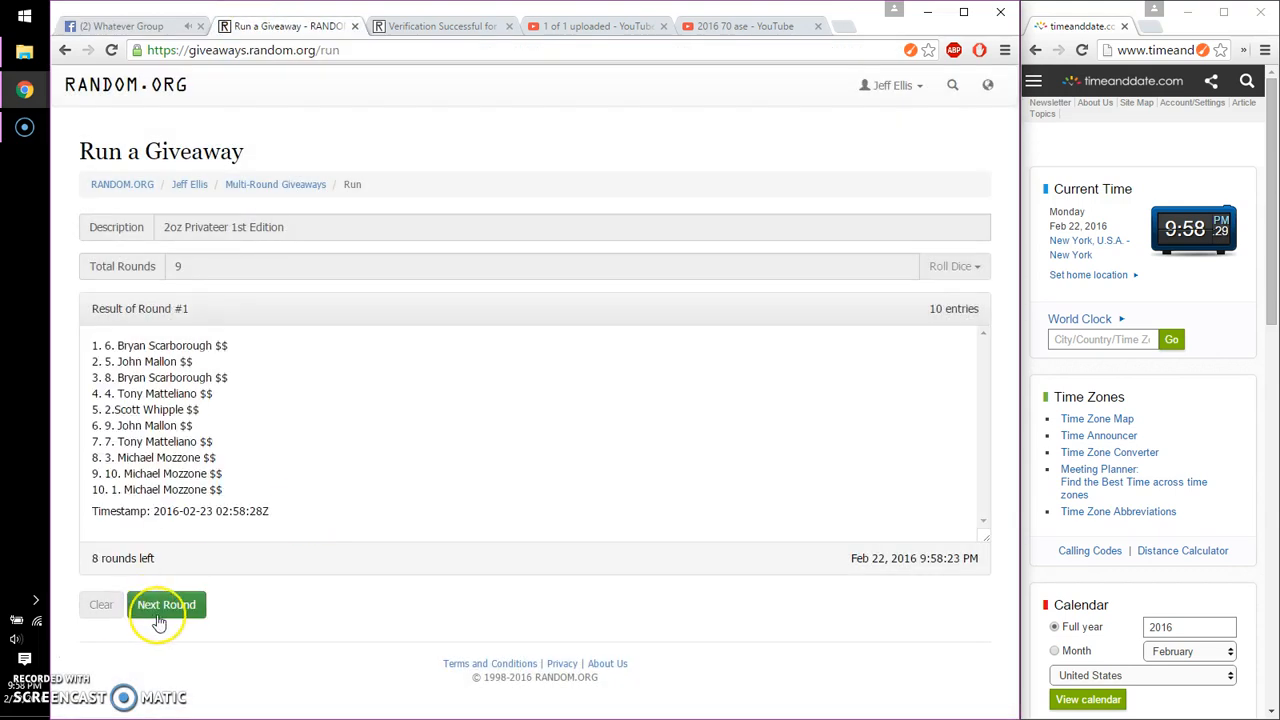
pyautogui.click(166, 604)
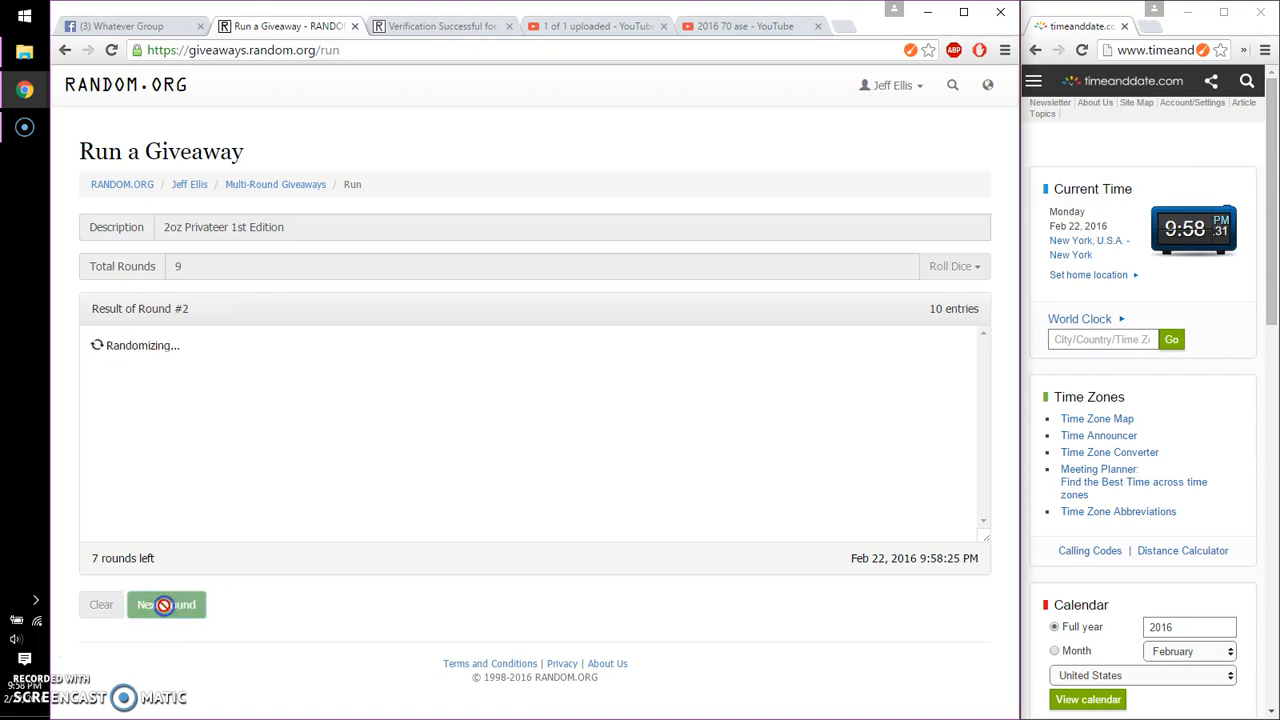
pyautogui.click(166, 604)
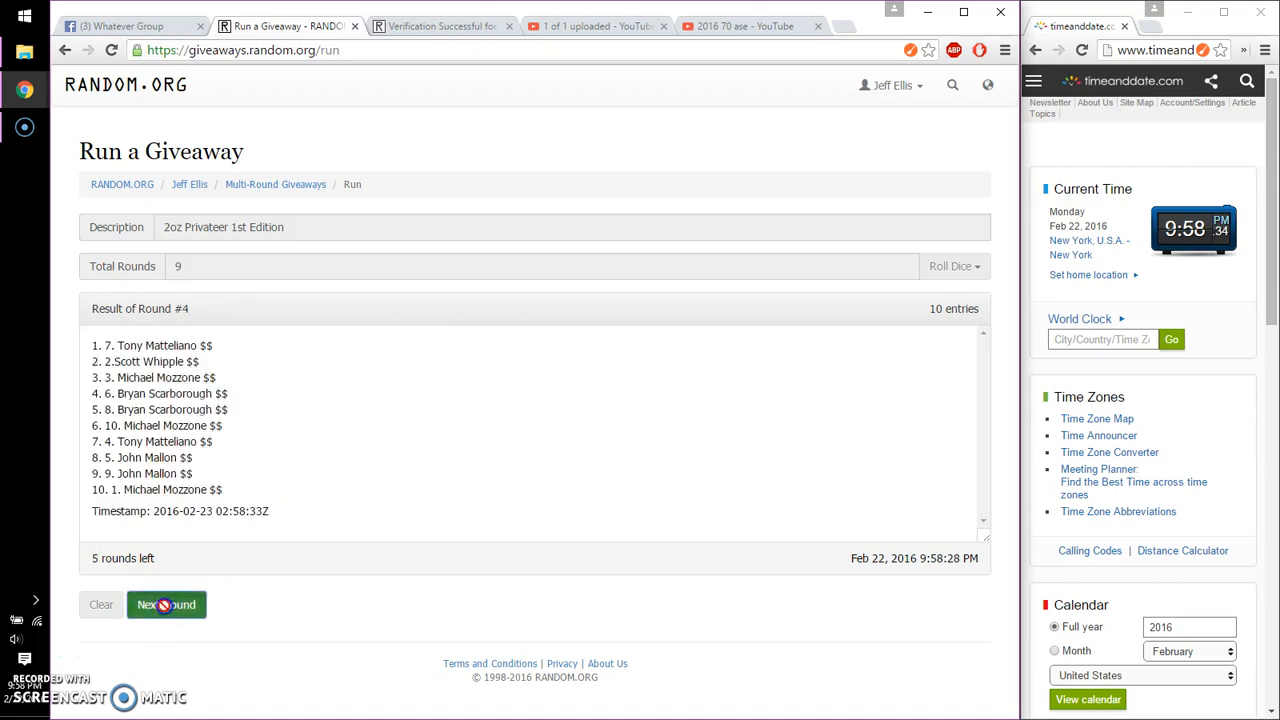
pyautogui.click(166, 604)
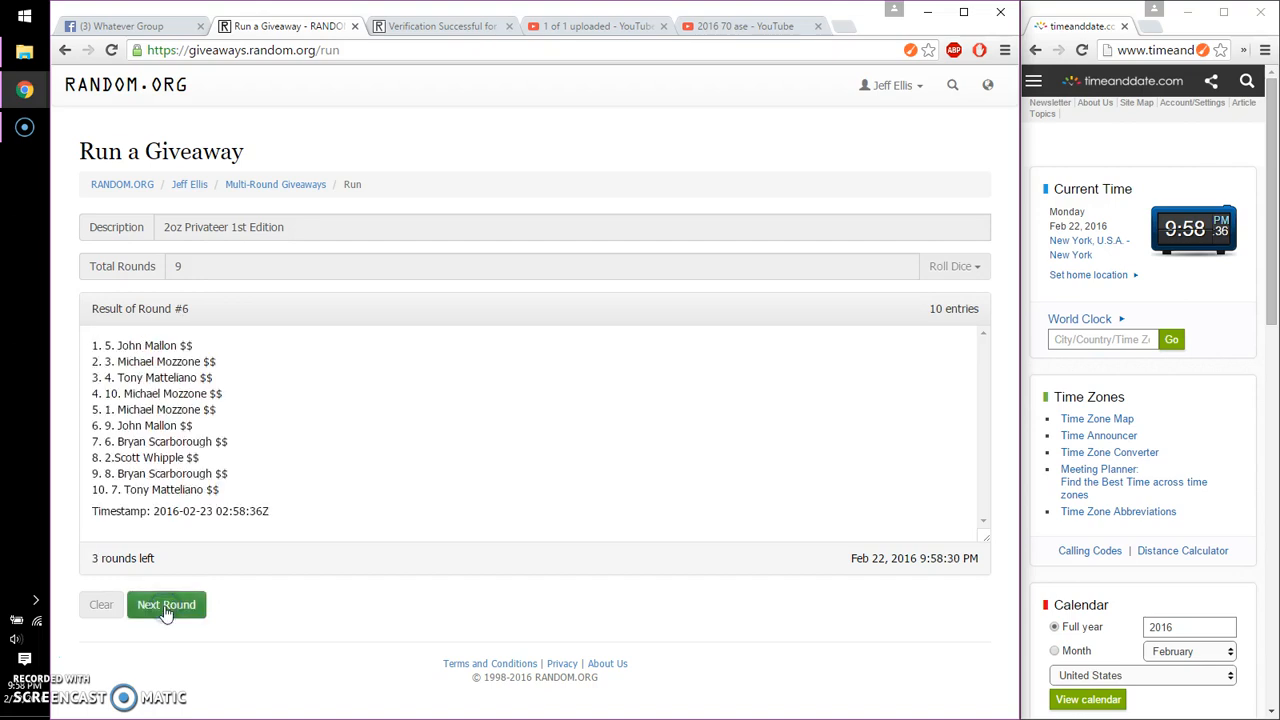
pyautogui.click(166, 604)
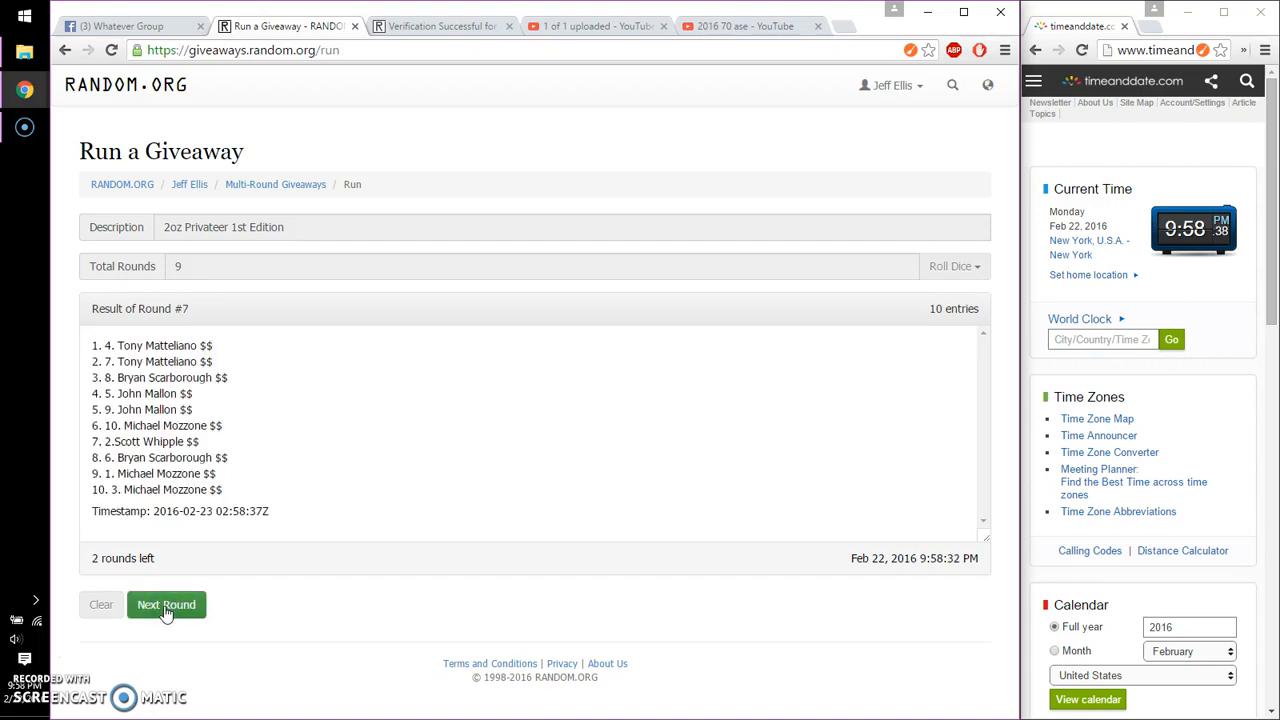
pyautogui.click(166, 604)
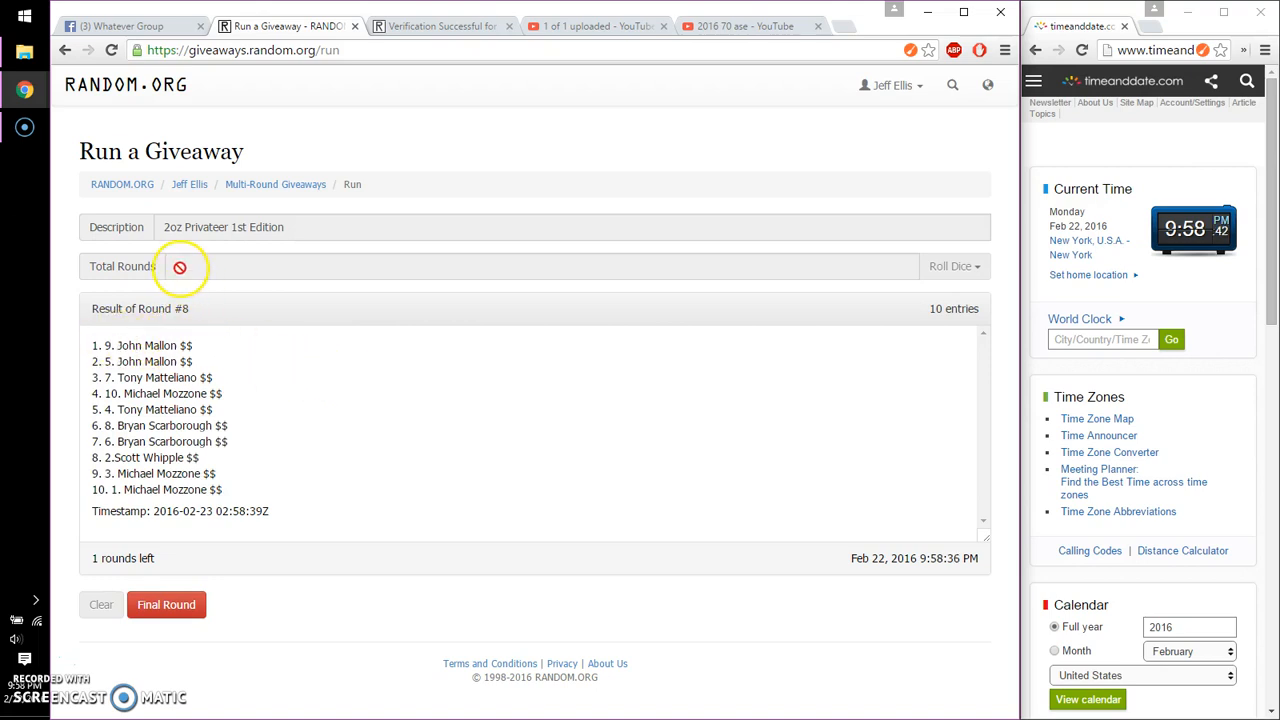
pyautogui.click(180, 264)
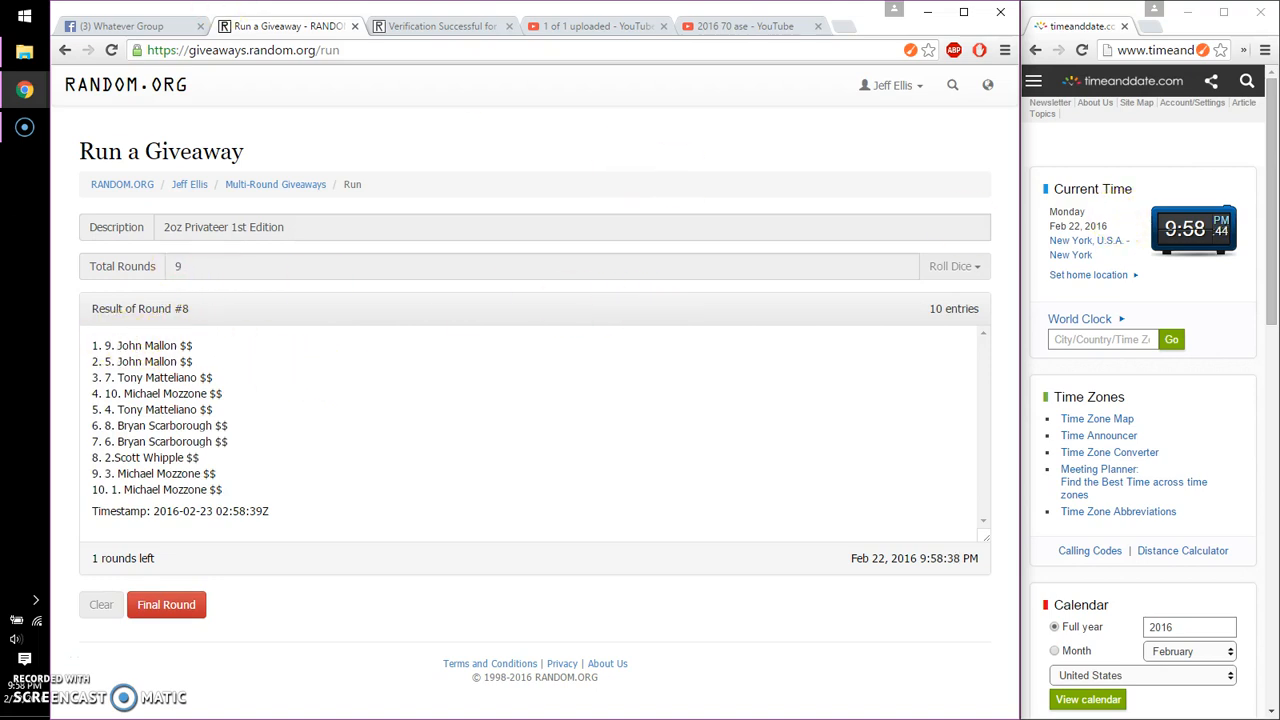
# Post a 'good luck' comment in the thread and run the final round to show the winner
pyautogui.click(130, 26)
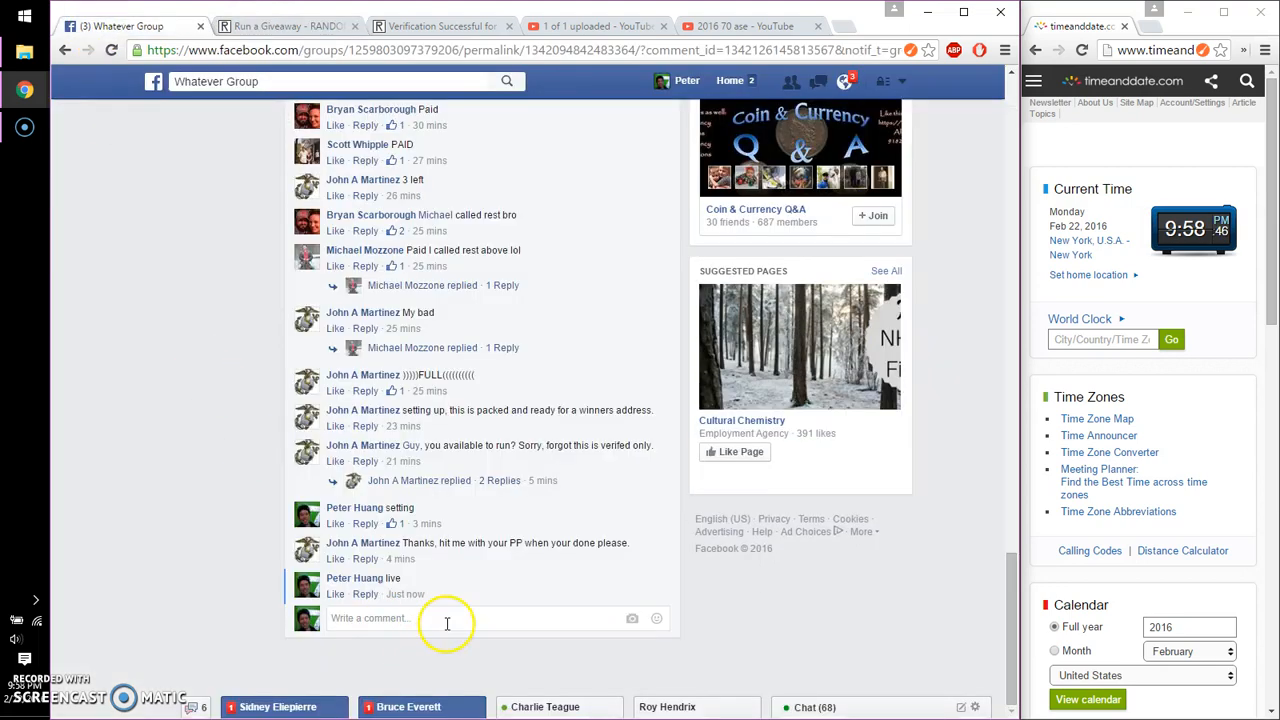
pyautogui.write('good lu')
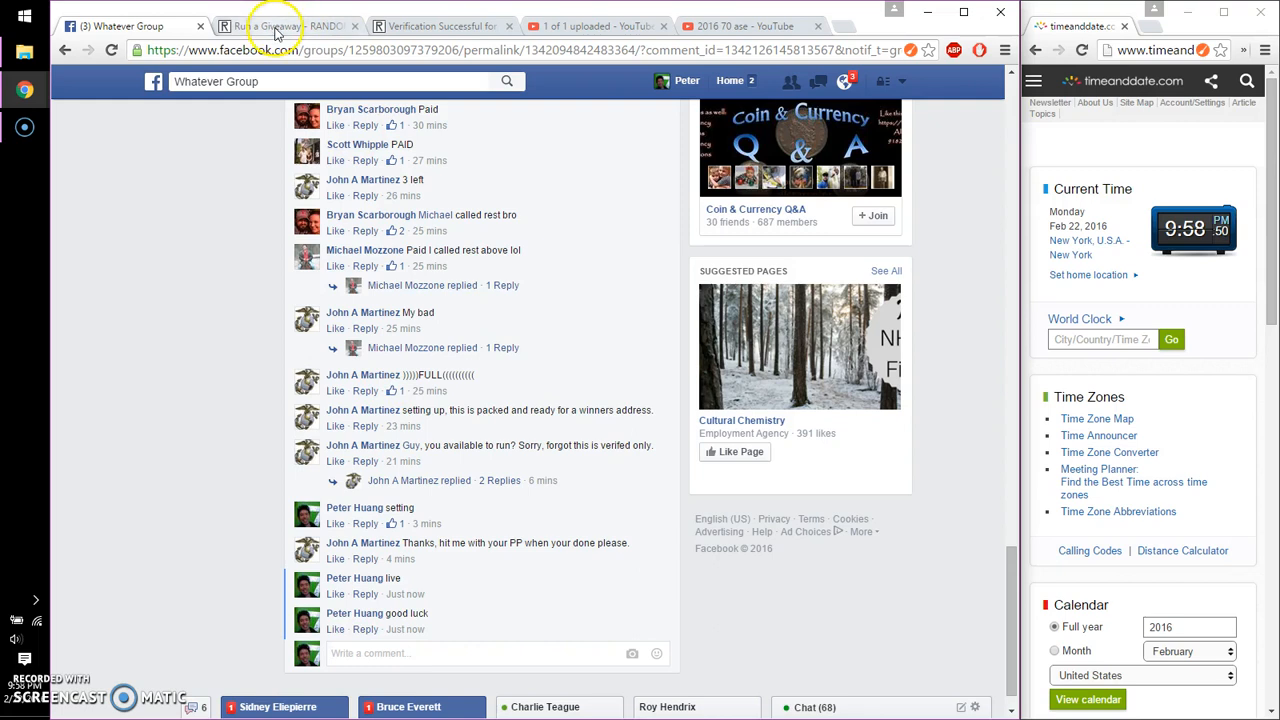
pyautogui.click(270, 24)
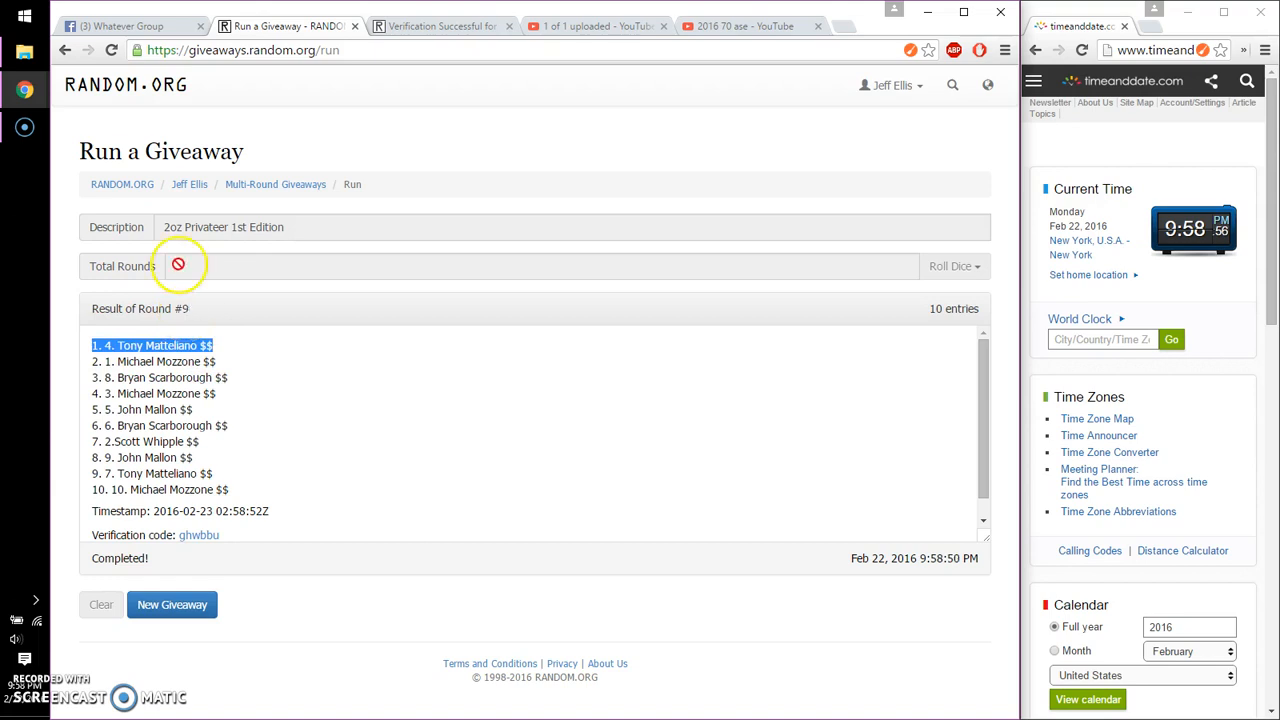
pyautogui.click(130, 26)
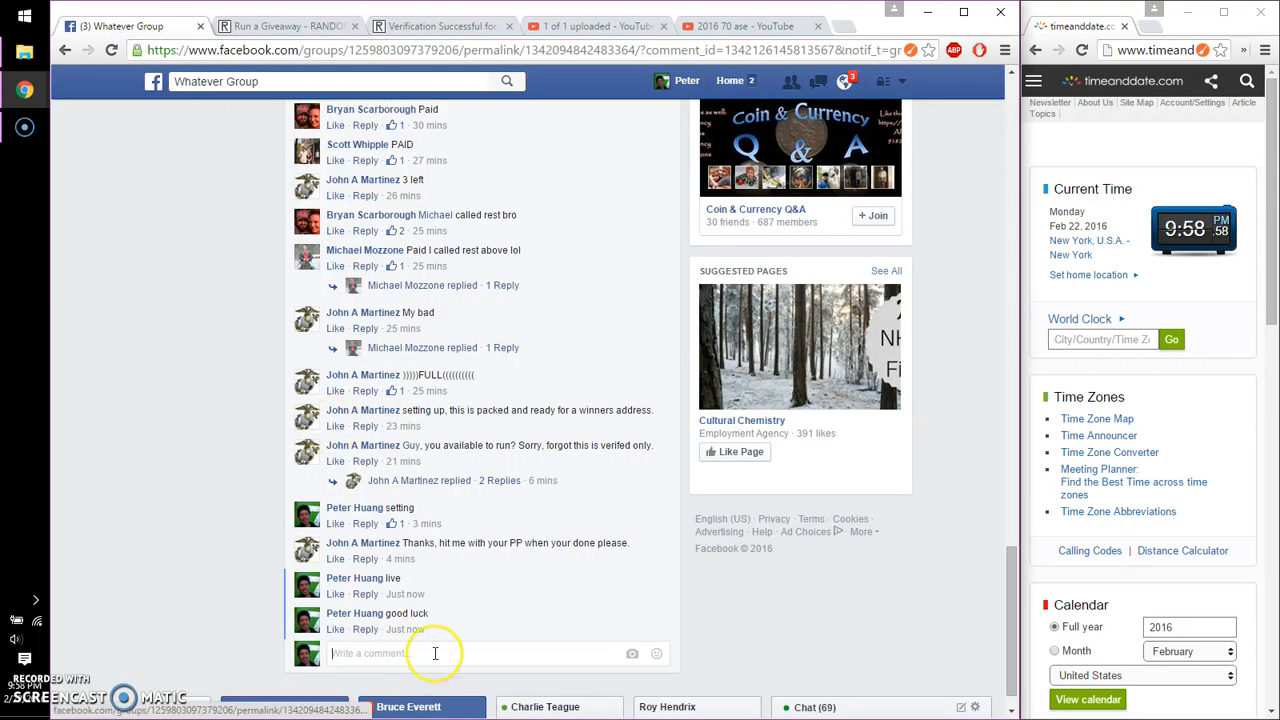
# Post 'done' as a comment in the group thread
pyautogui.write('do')
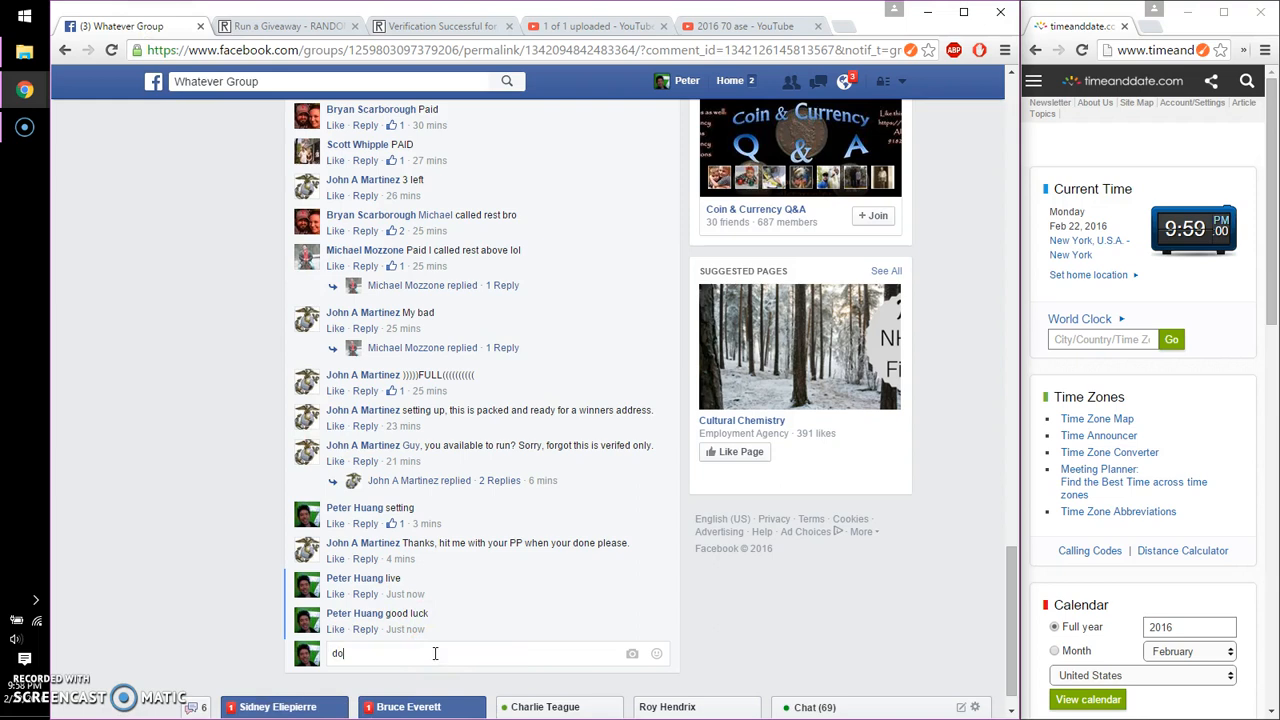
pyautogui.press('Return')
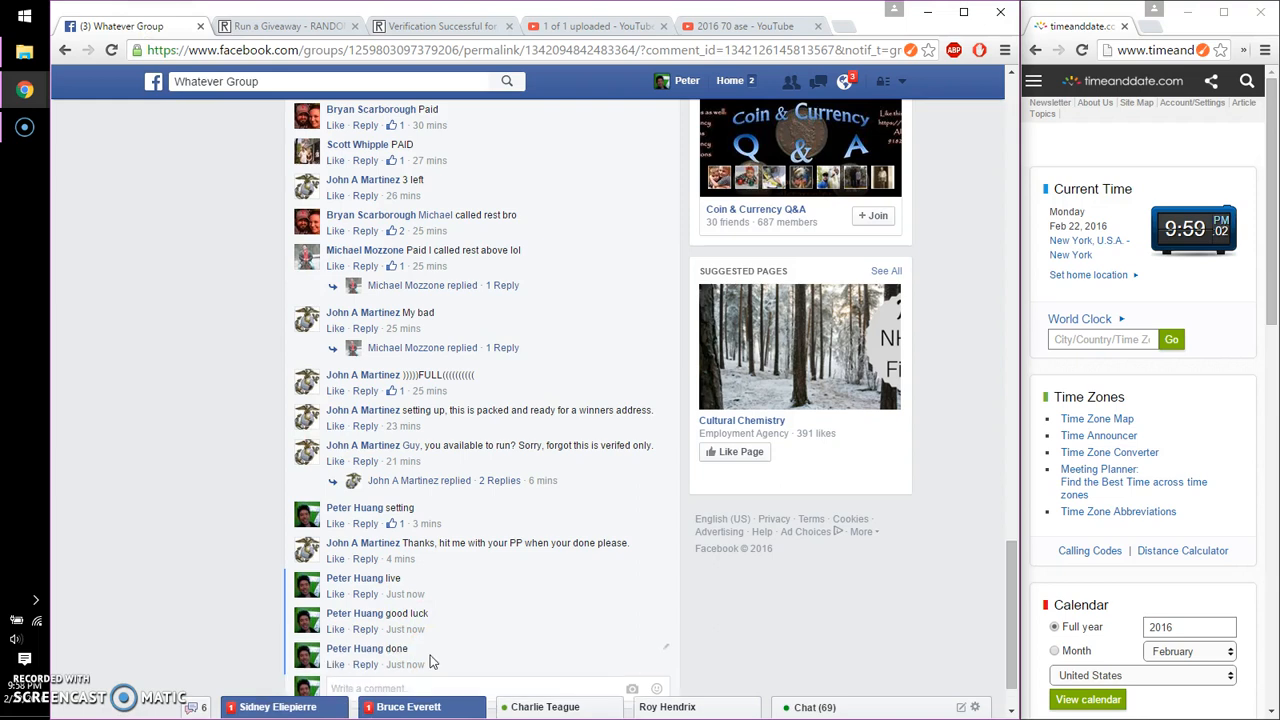
pyautogui.moveTo(896, 452)
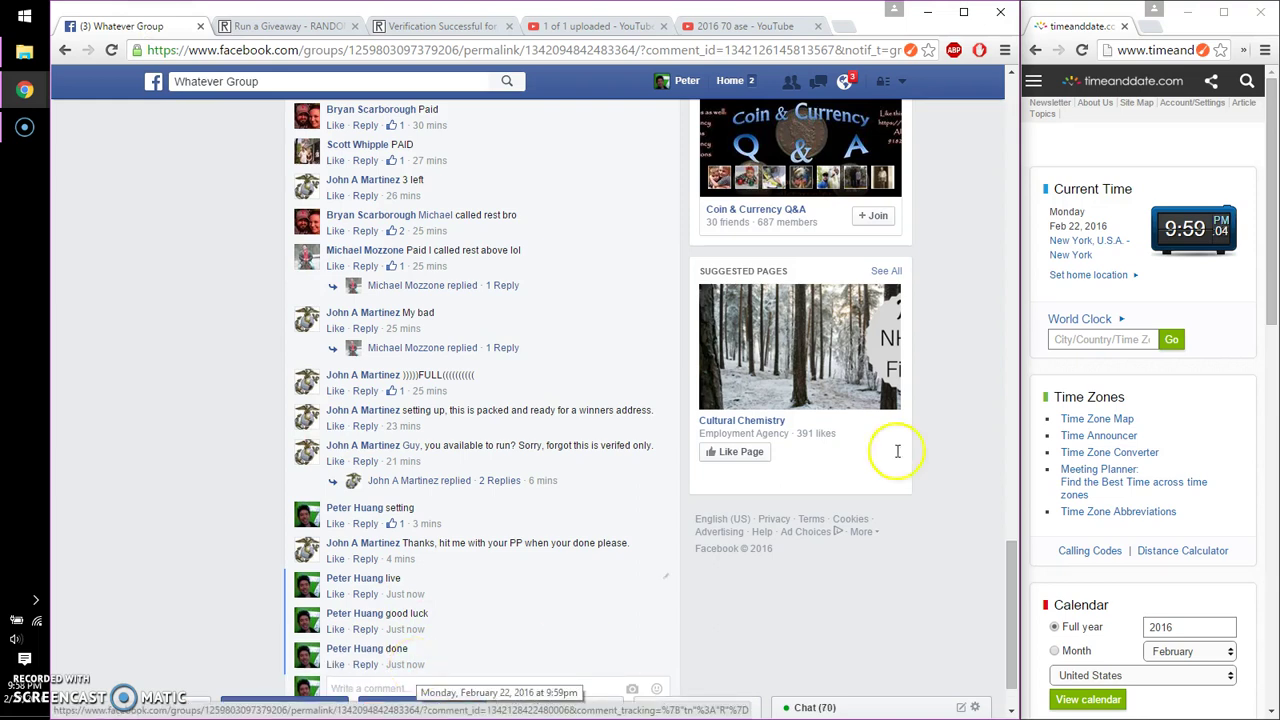